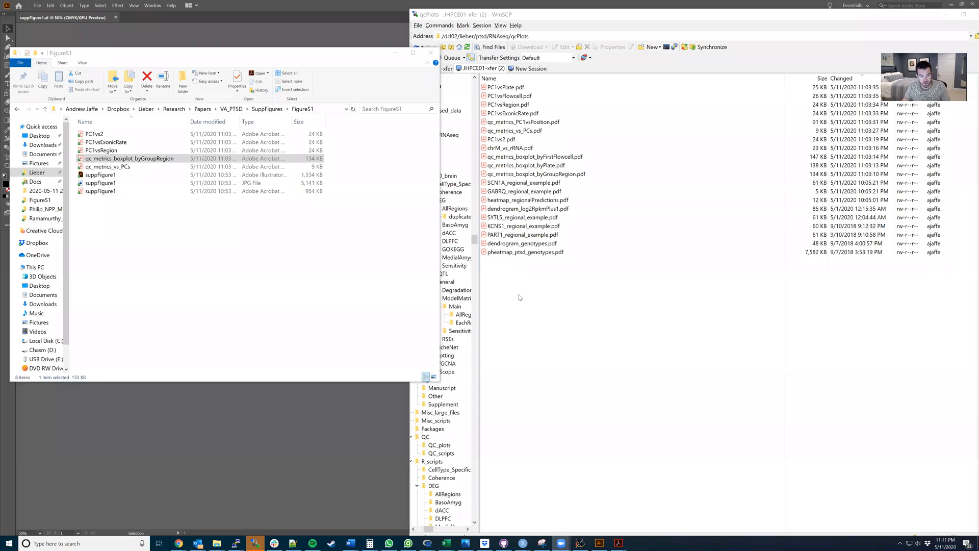
mouse_move(457, 276)
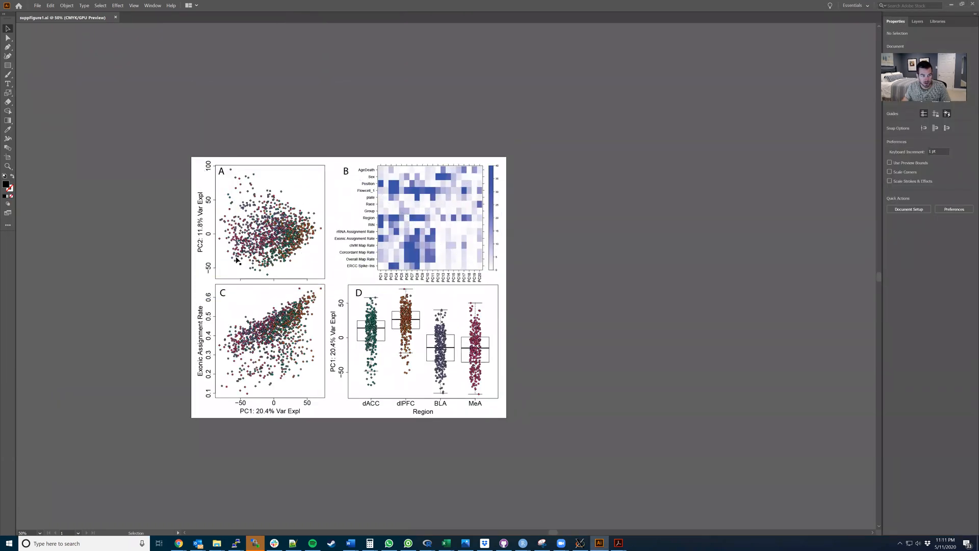
mouse_move(905, 238)
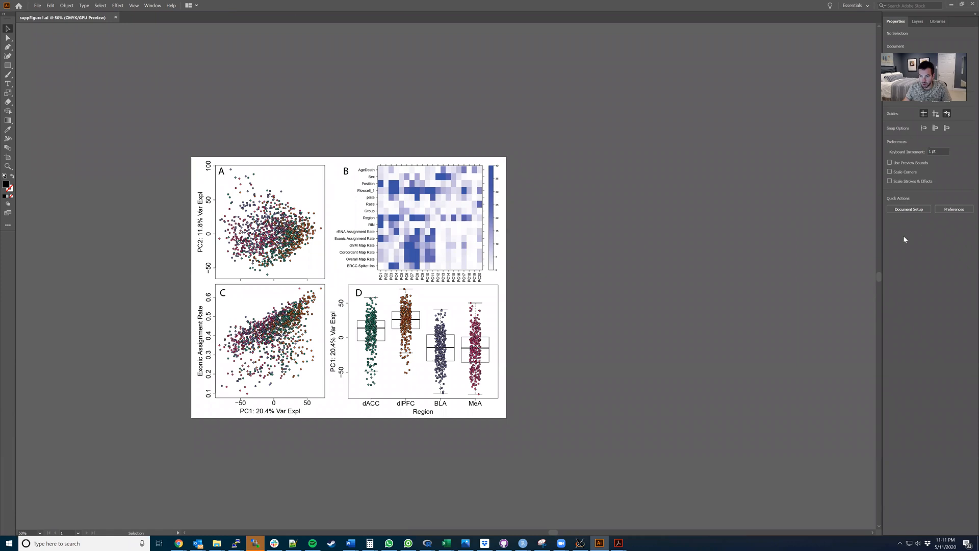
Enter Edit Artboards from Document Setup and drag the artboard's top edge upward.
click(908, 209)
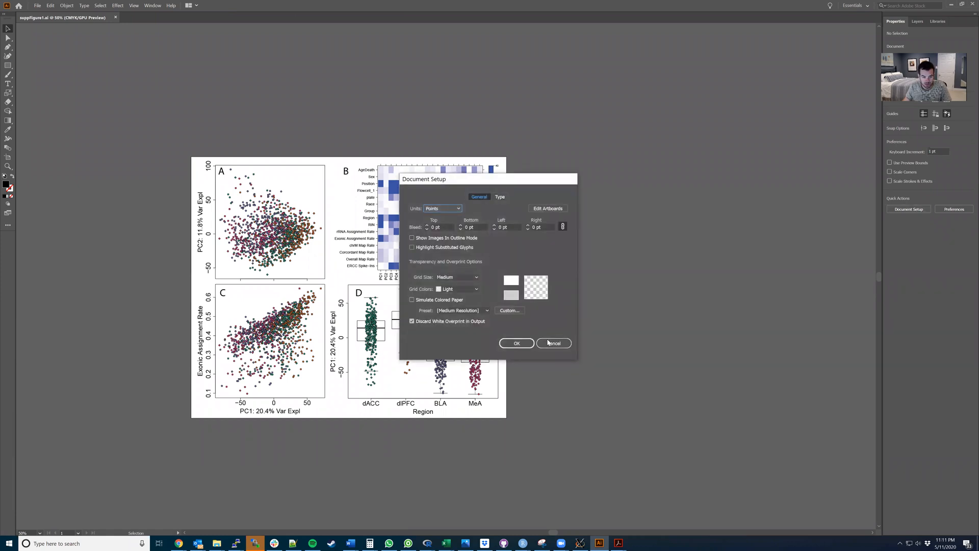
click(553, 343)
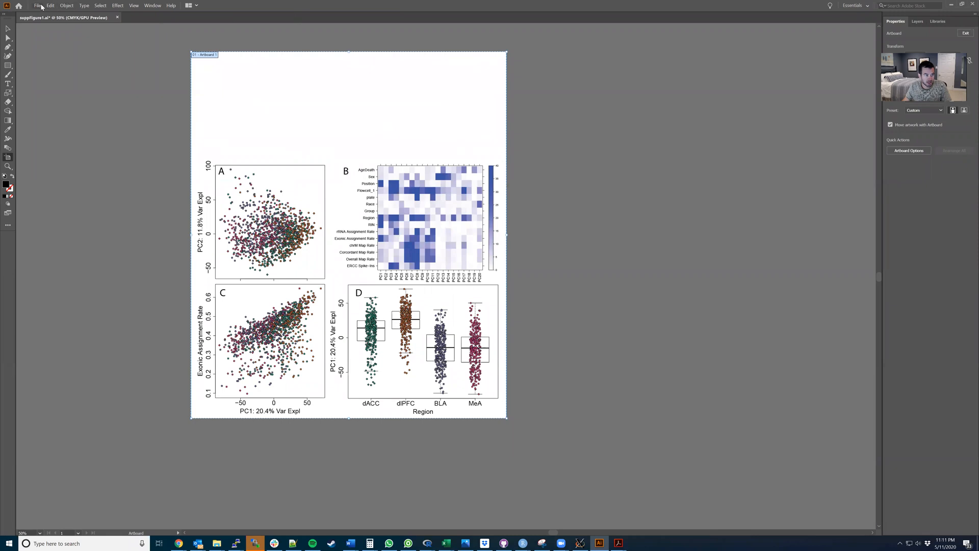
Place page 7 of qc_metrics_boxplot_byGroupRegion.pdf as a linked file in the top area.
click(38, 5)
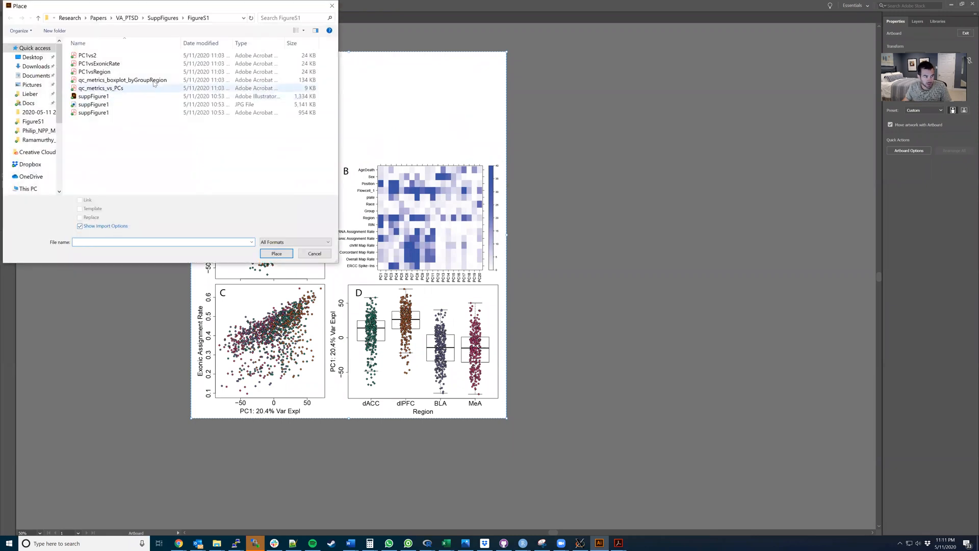
click(276, 253)
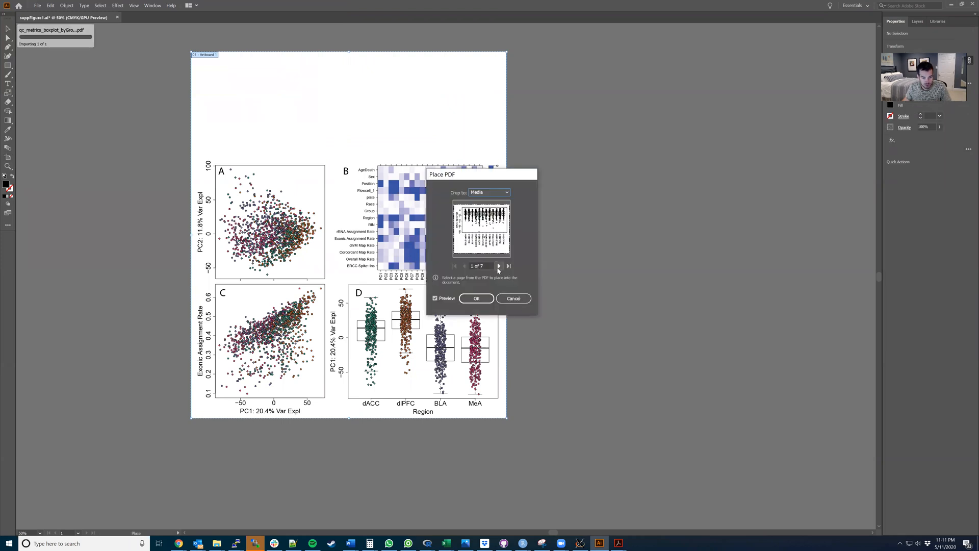
click(509, 266)
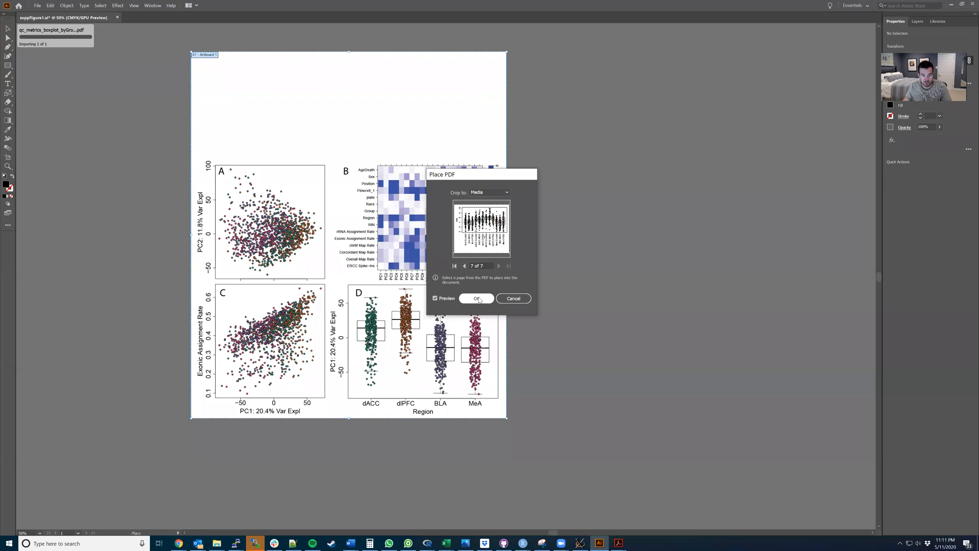
click(476, 297)
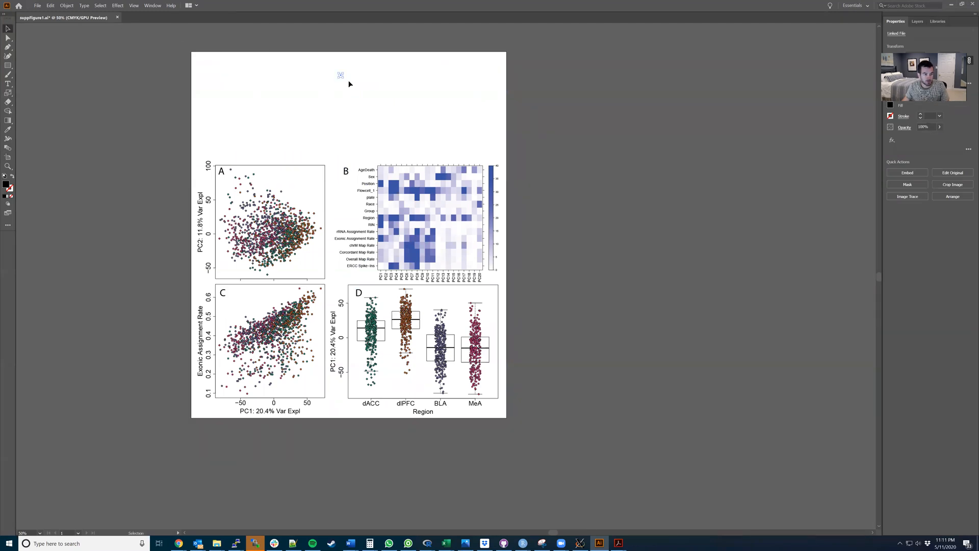
Place the boxplot PDF's last page again, drawing the RIN panel into the top-left empty area.
click(38, 5)
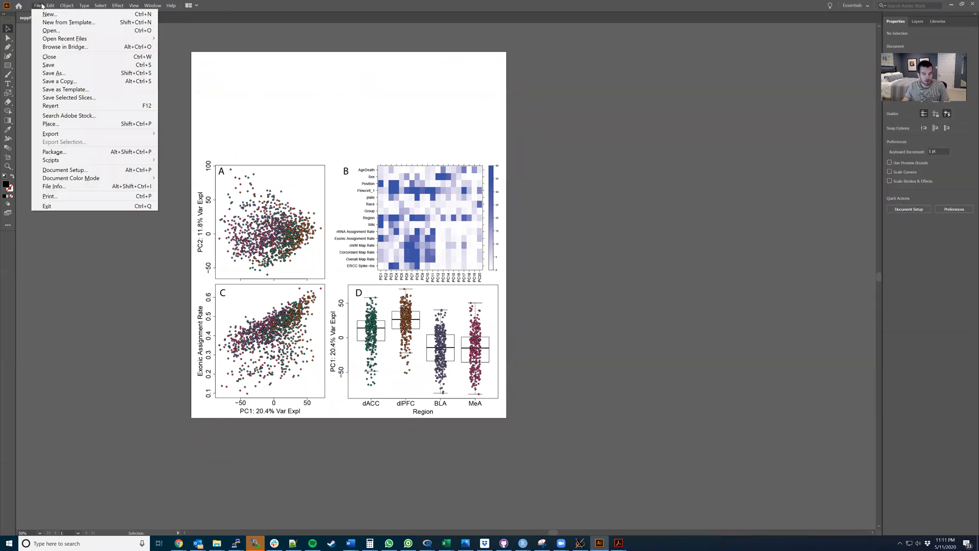
mouse_move(57, 105)
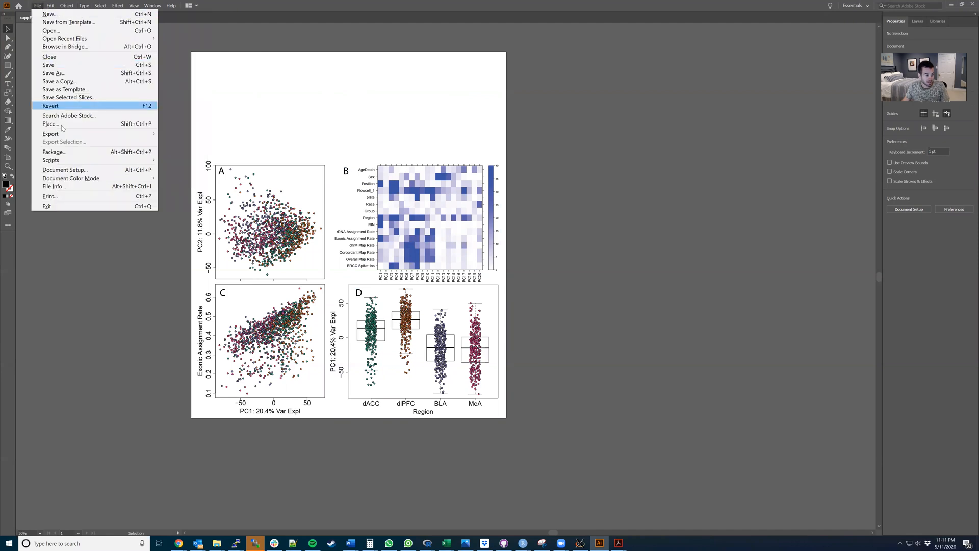
click(51, 123)
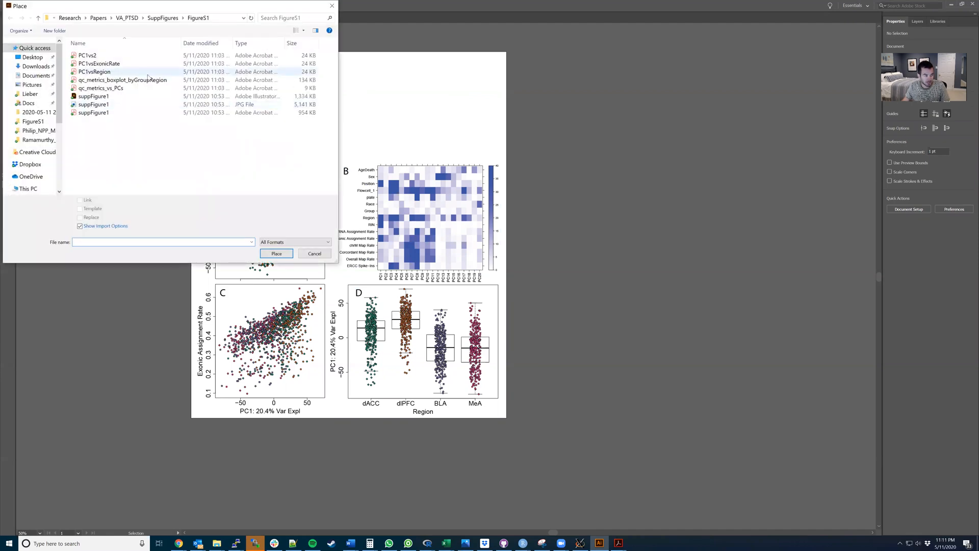
click(275, 253)
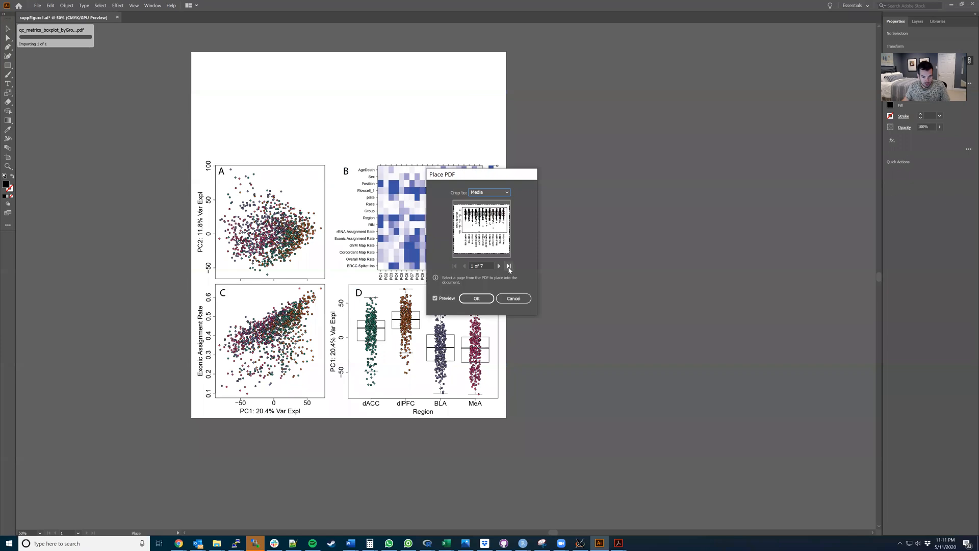
click(476, 297)
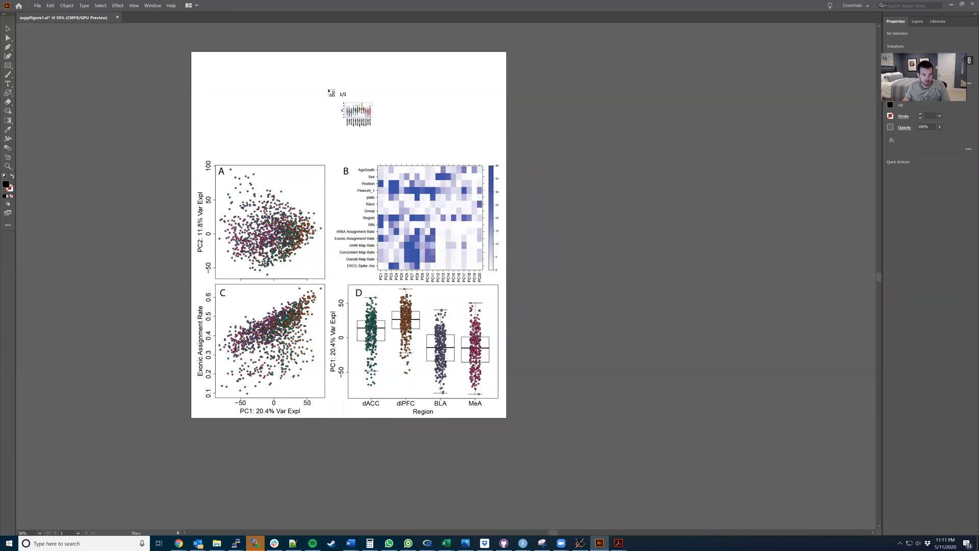
drag(357, 113, 272, 51)
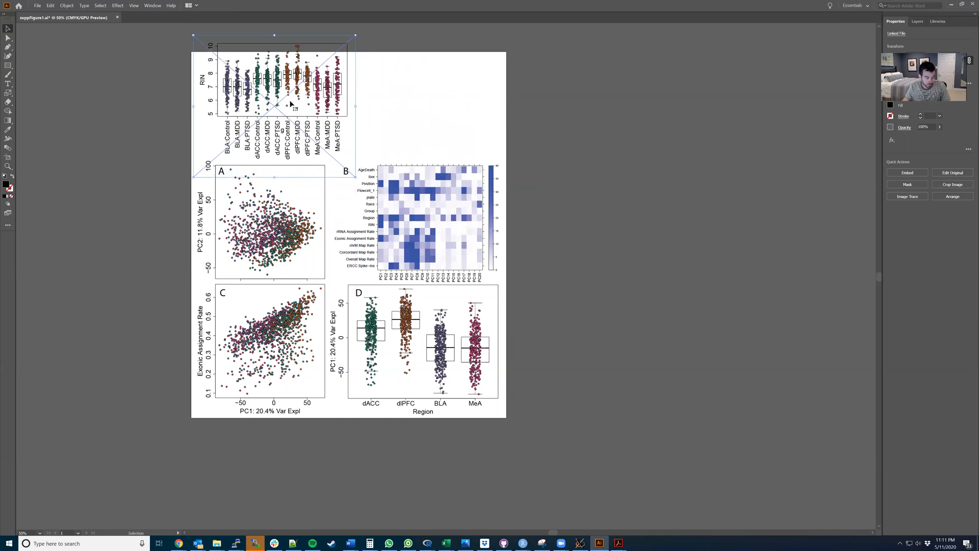
mouse_move(438, 129)
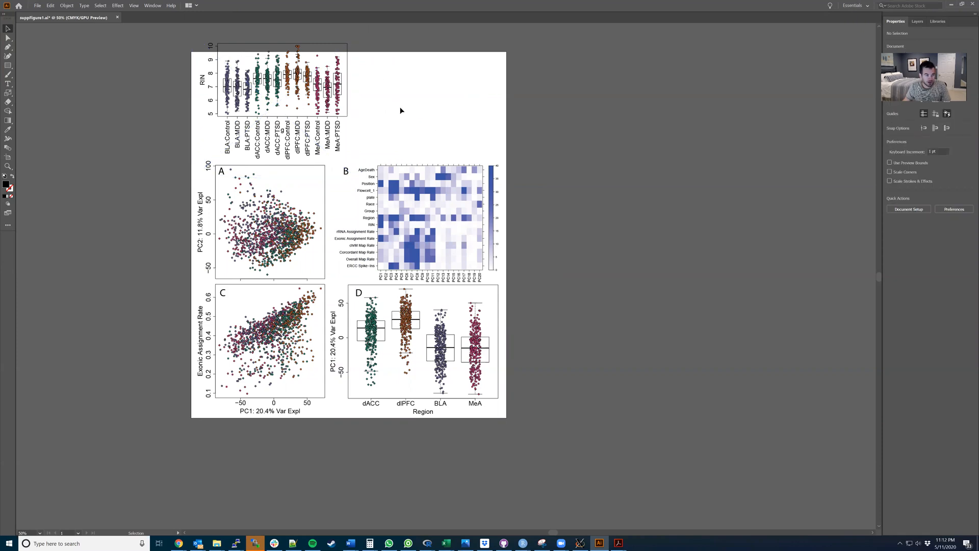
Bring the WinSCP qcPlots folder window to the front.
click(284, 135)
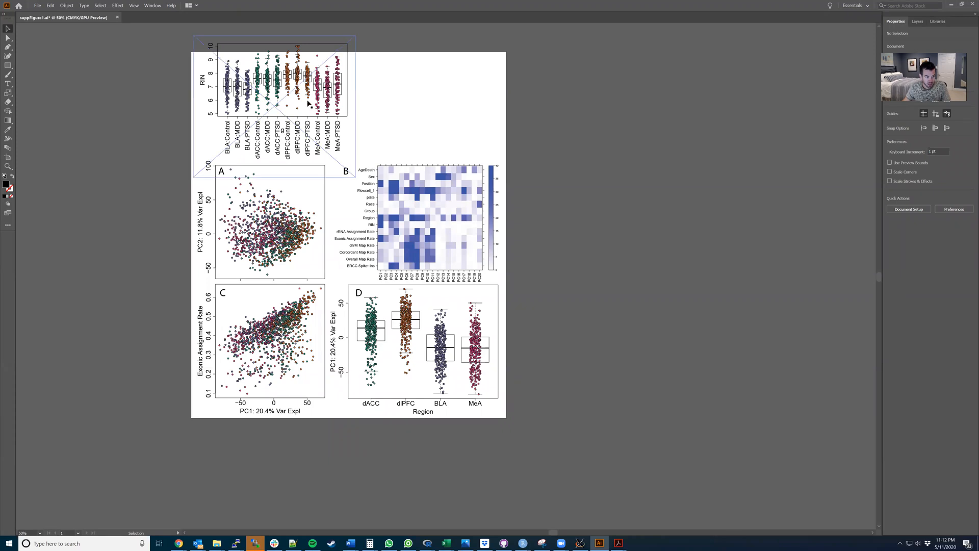
mouse_move(285, 134)
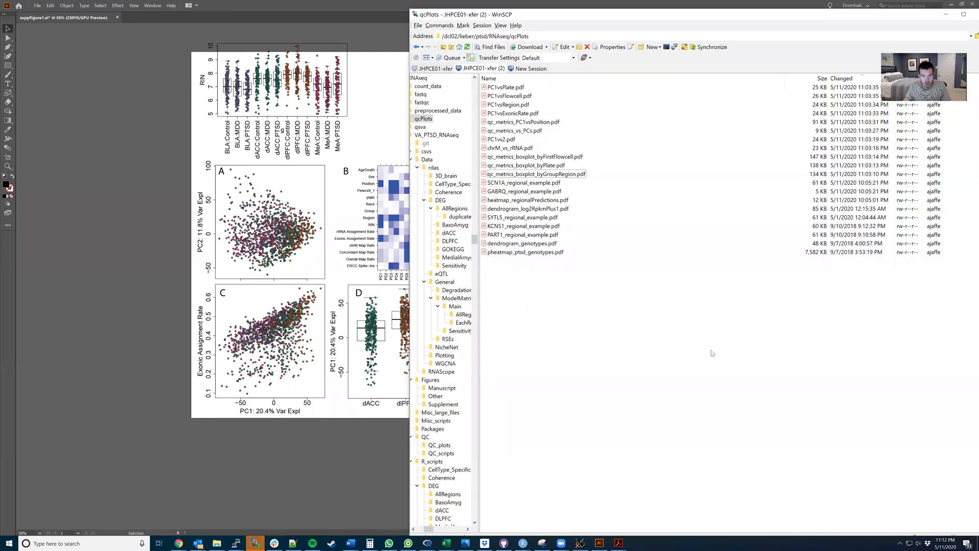
Download the regenerated qc_metrics_boxplot_byGroupRegion.pdf in WinSCP and return to Illustrator.
click(522, 183)
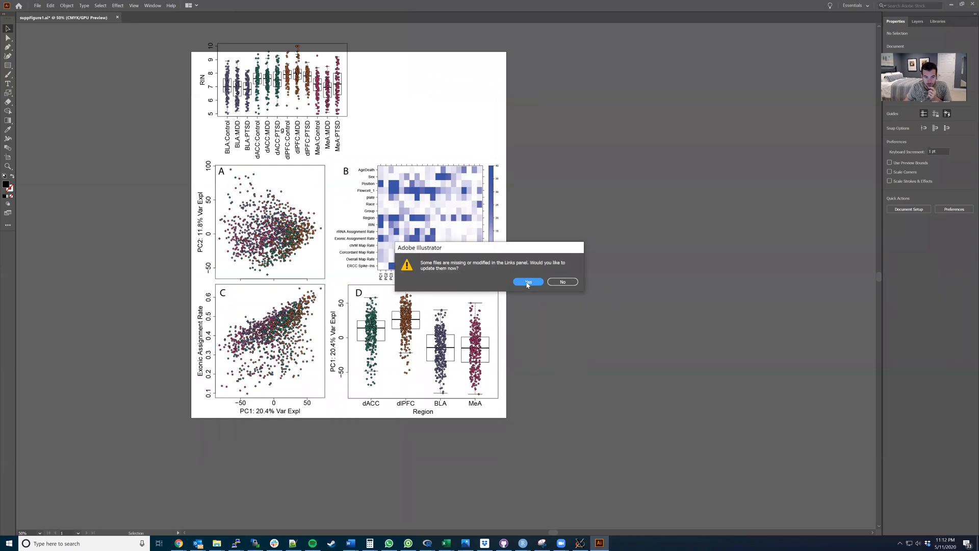
Answer Yes to the modified-links prompt so the RIN boxplot reloads.
click(528, 282)
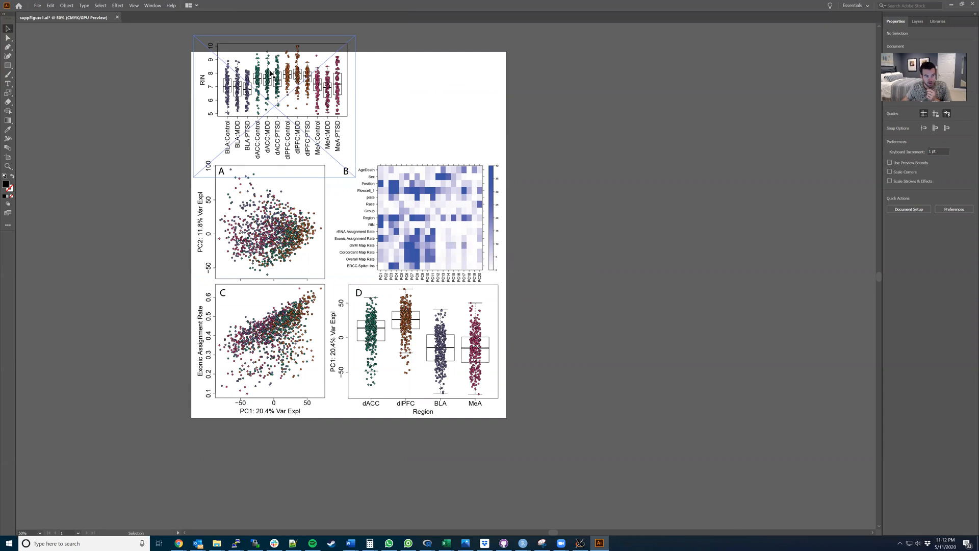
mouse_move(295, 55)
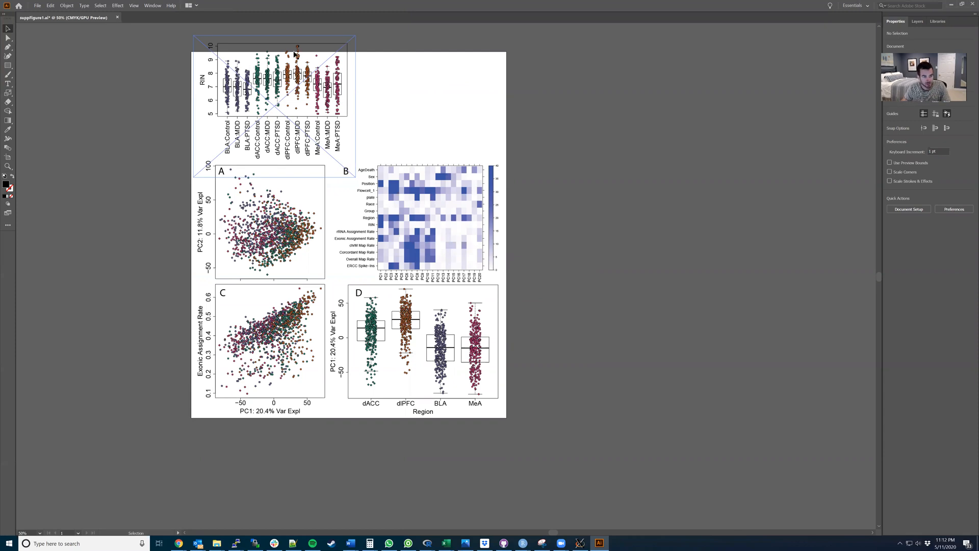
mouse_move(315, 111)
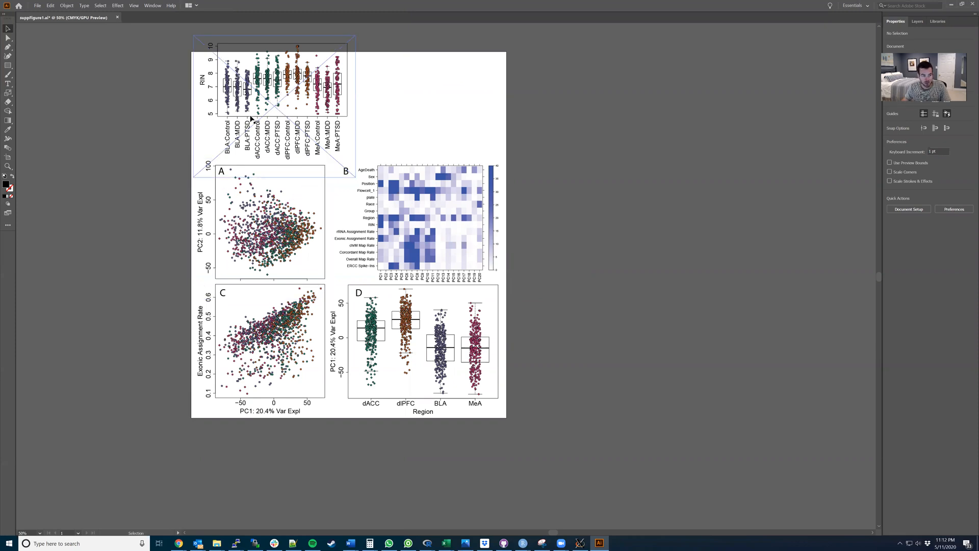
Deselect the boxplot, select panel A's clip group and enter it in isolation mode.
click(387, 101)
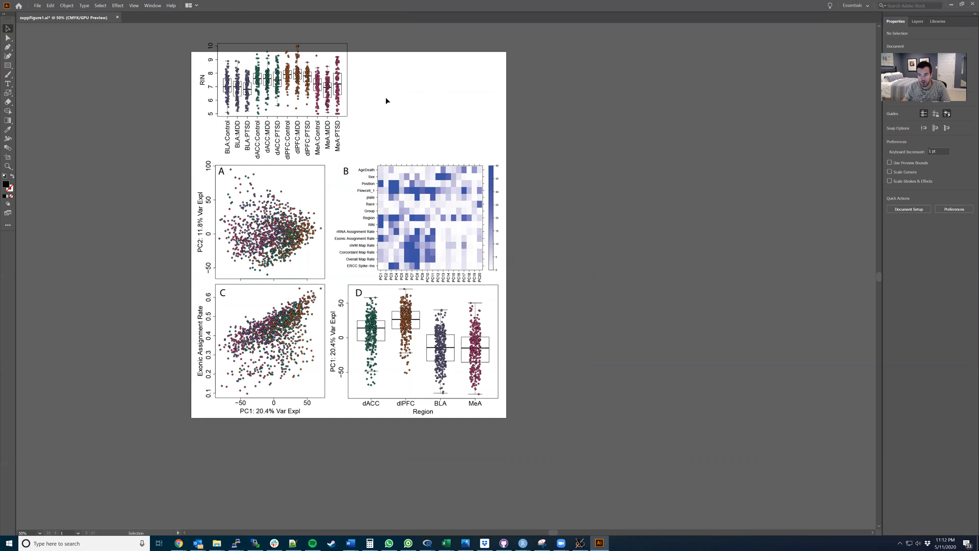
click(282, 82)
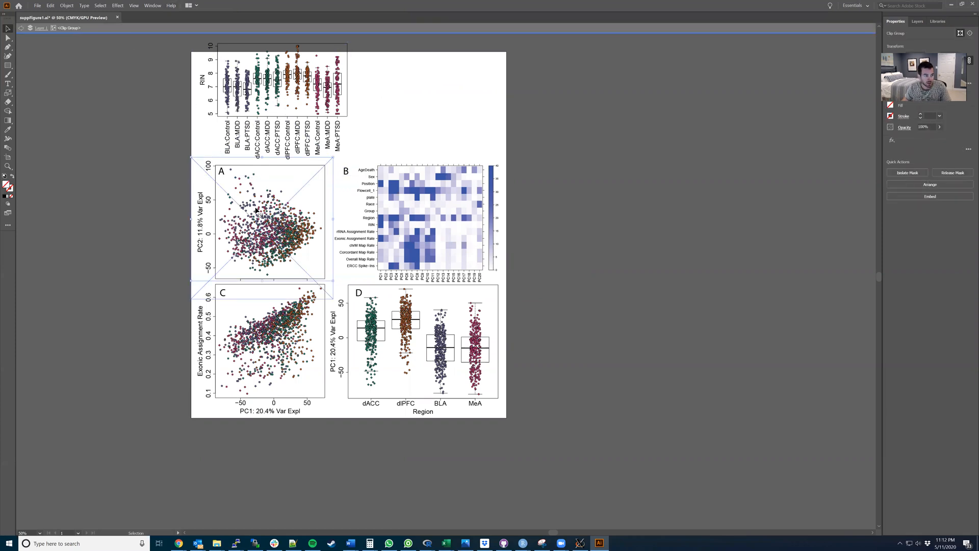
click(365, 194)
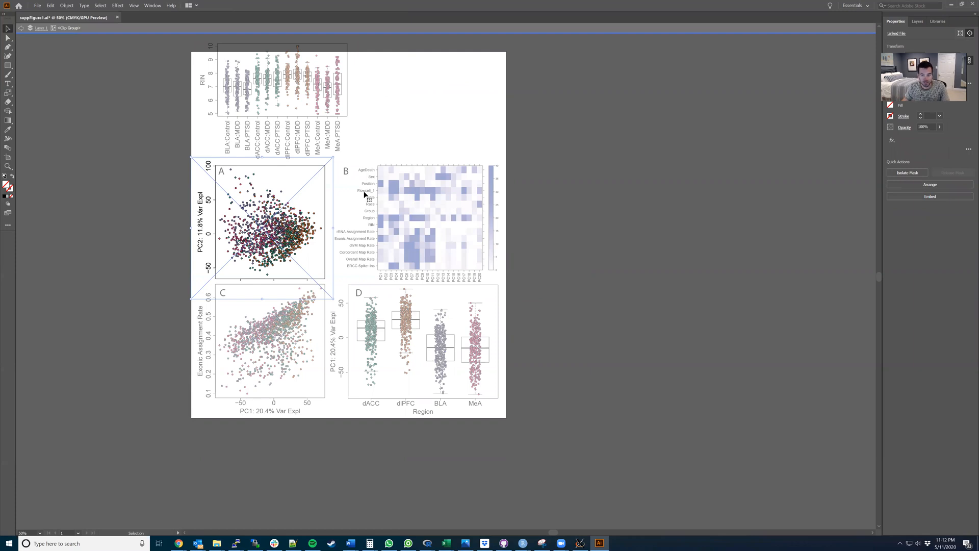